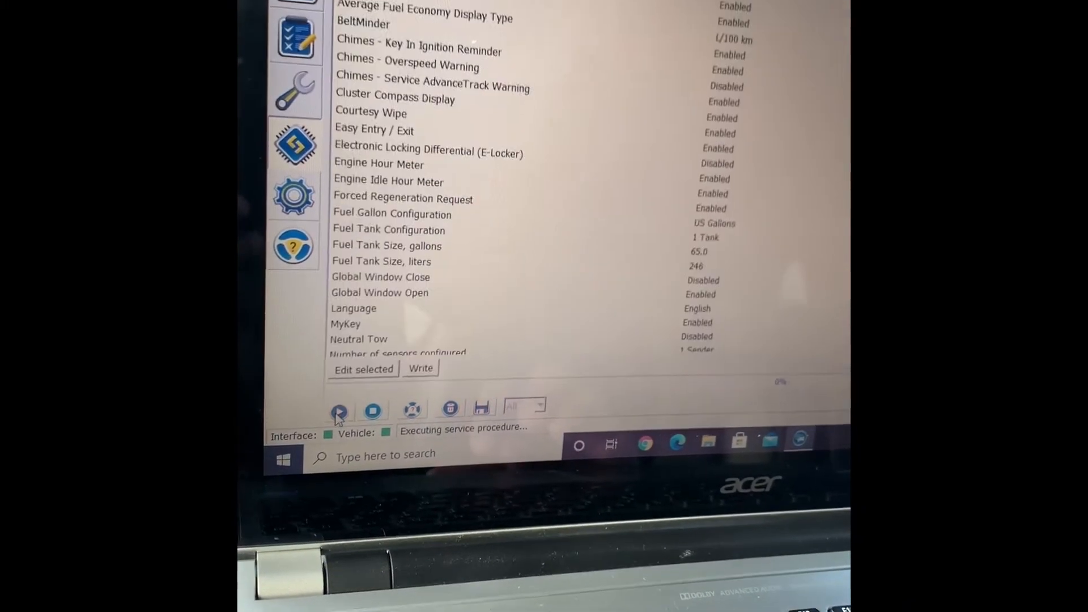
{"action": "scroll", "scroll_direction": "up", "scroll_amount": 3}
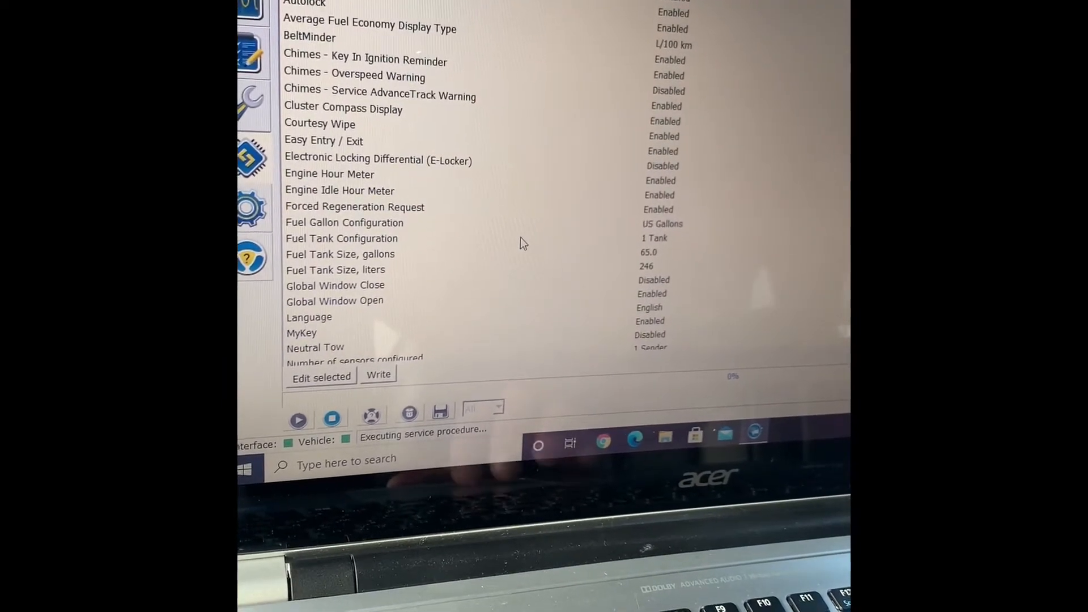
{"action": "scroll", "scroll_direction": "down", "scroll_amount": 3}
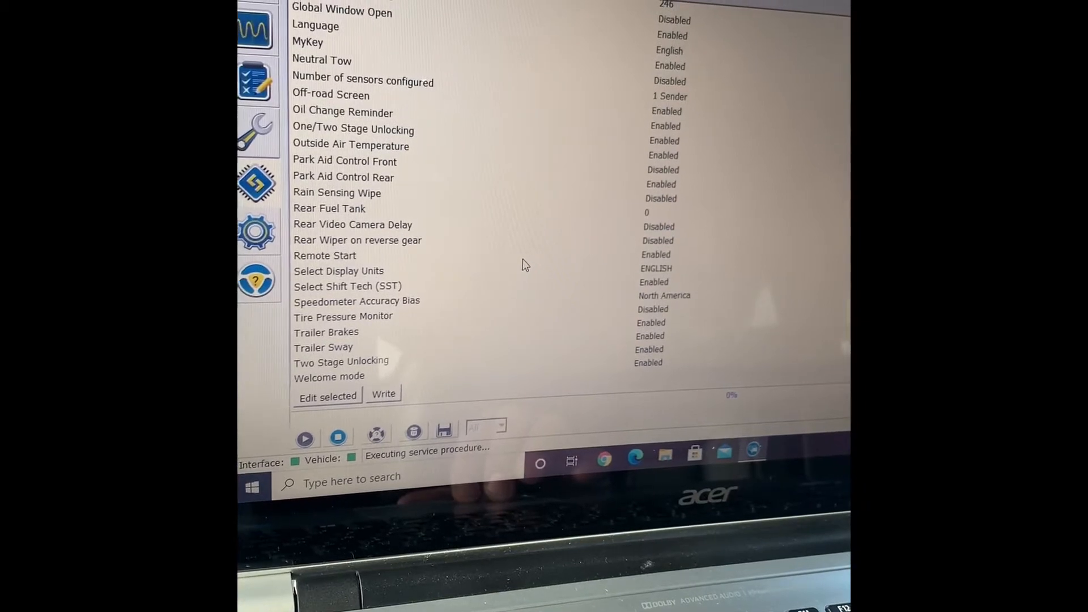
{"action": "scroll", "scroll_direction": "up", "scroll_amount": 3}
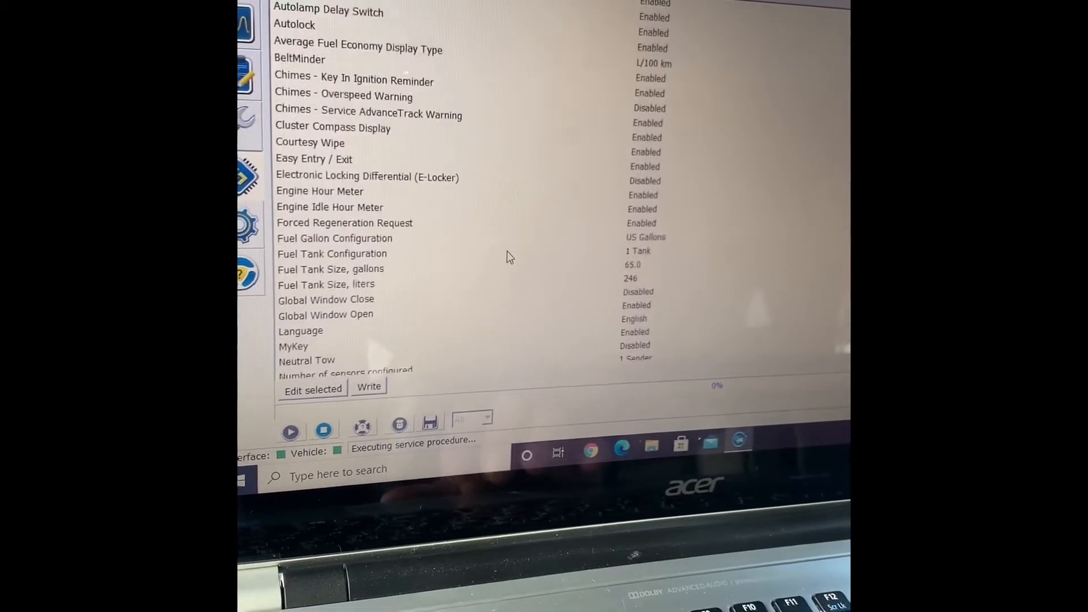